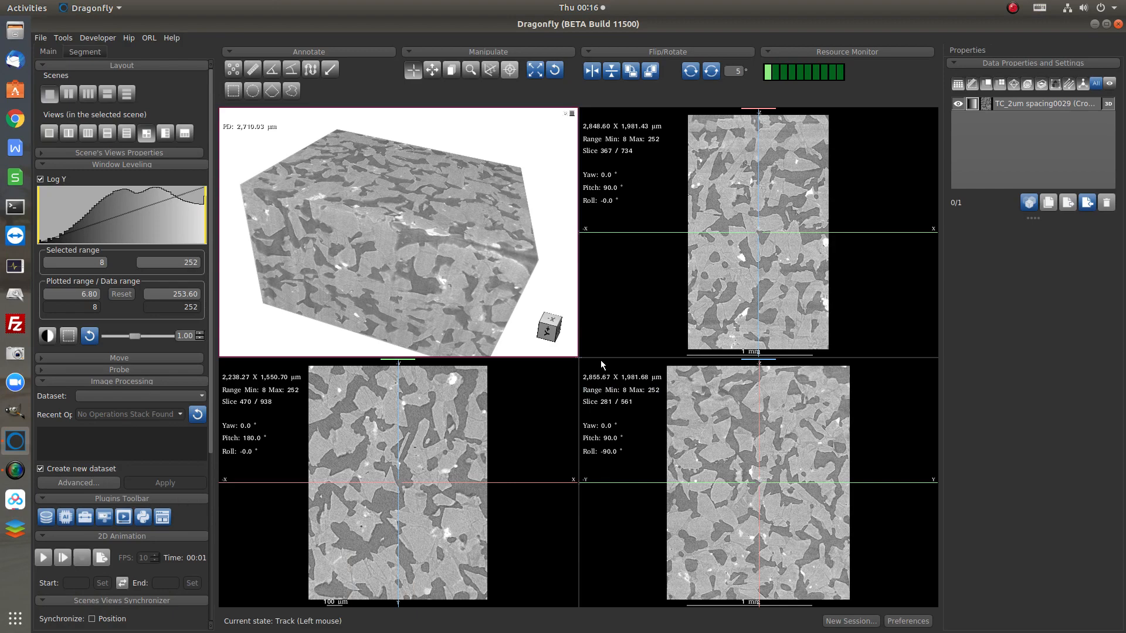
mouse_move(679, 259)
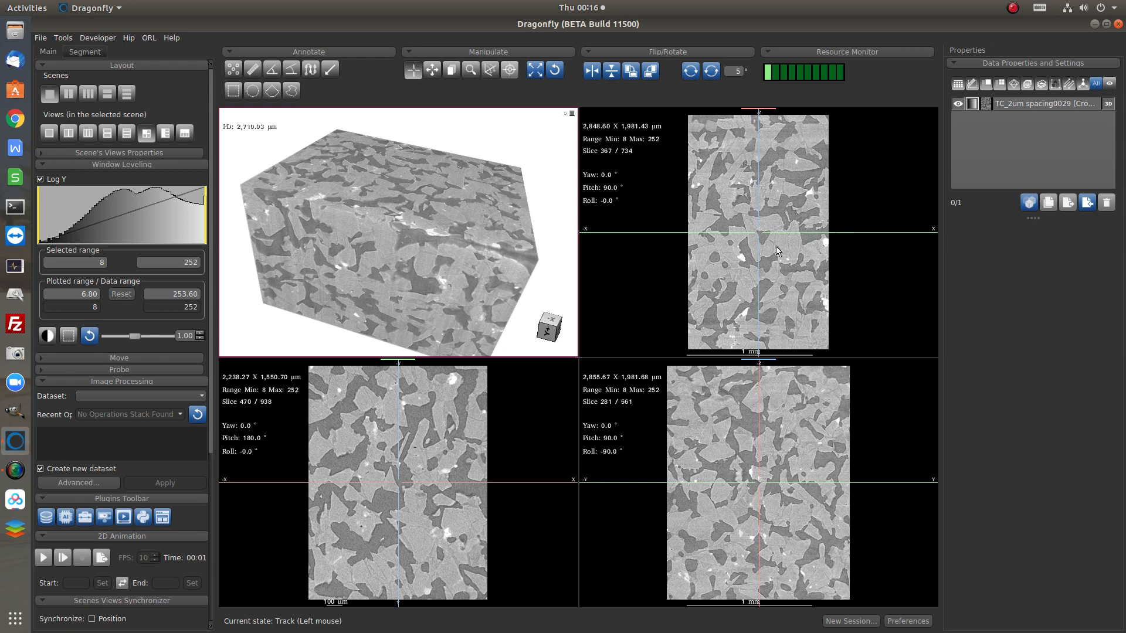
mouse_move(314, 263)
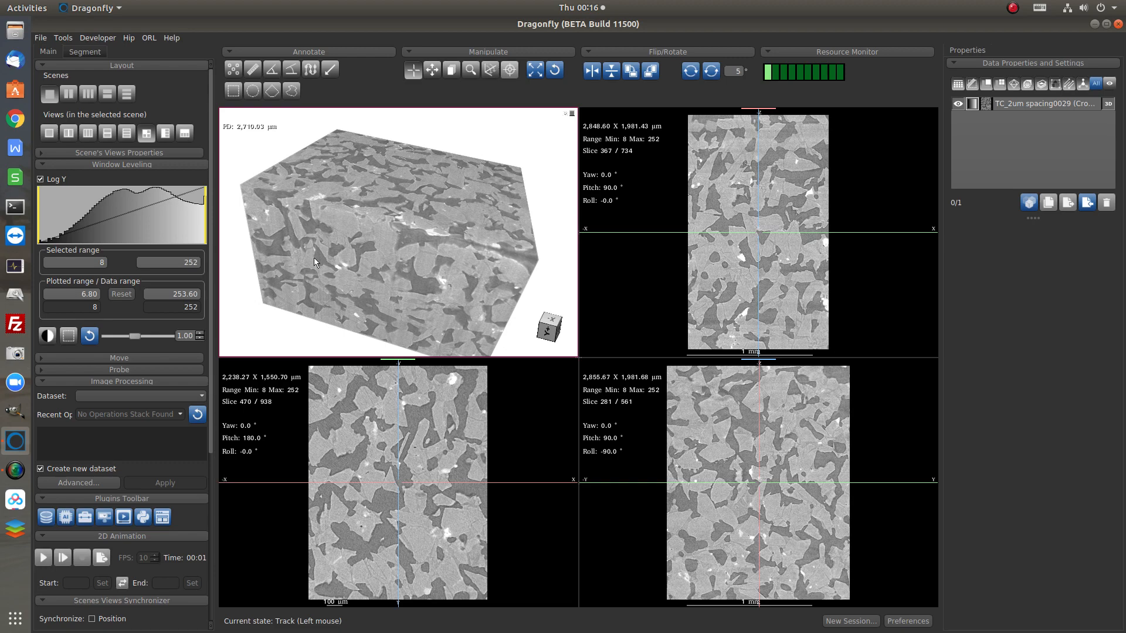
Select the TC_2um spacing0029 cropped CT dataset to show its properties.
left_click(1041, 103)
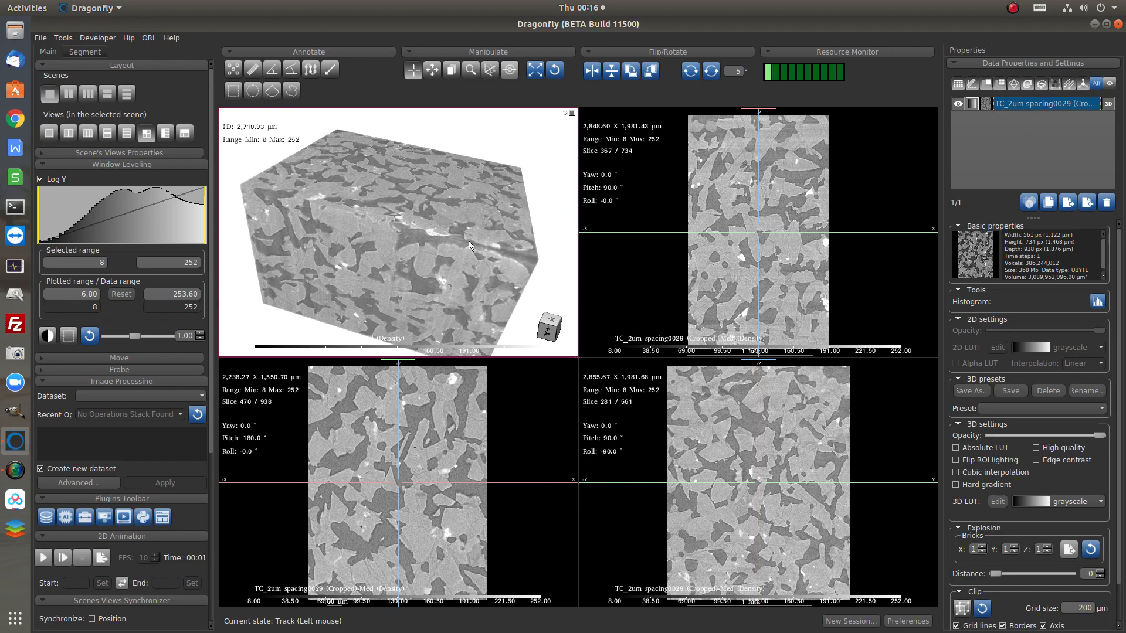
mouse_move(473, 255)
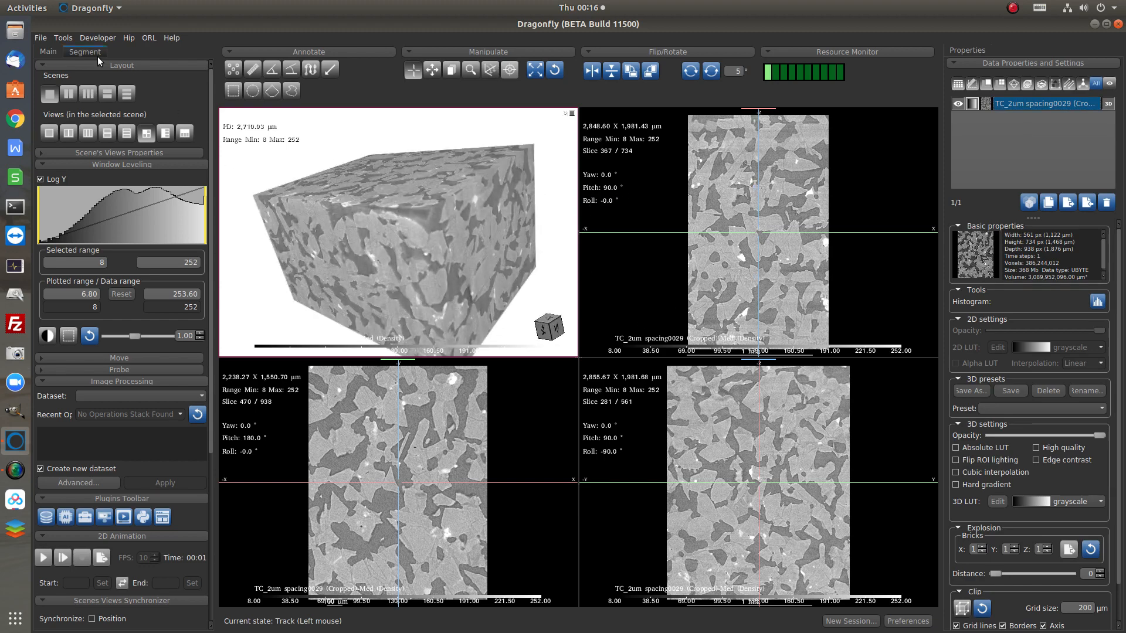
Create a new empty ROI named Pores on the dataset's geometry from the Segment tools.
left_click(85, 50)
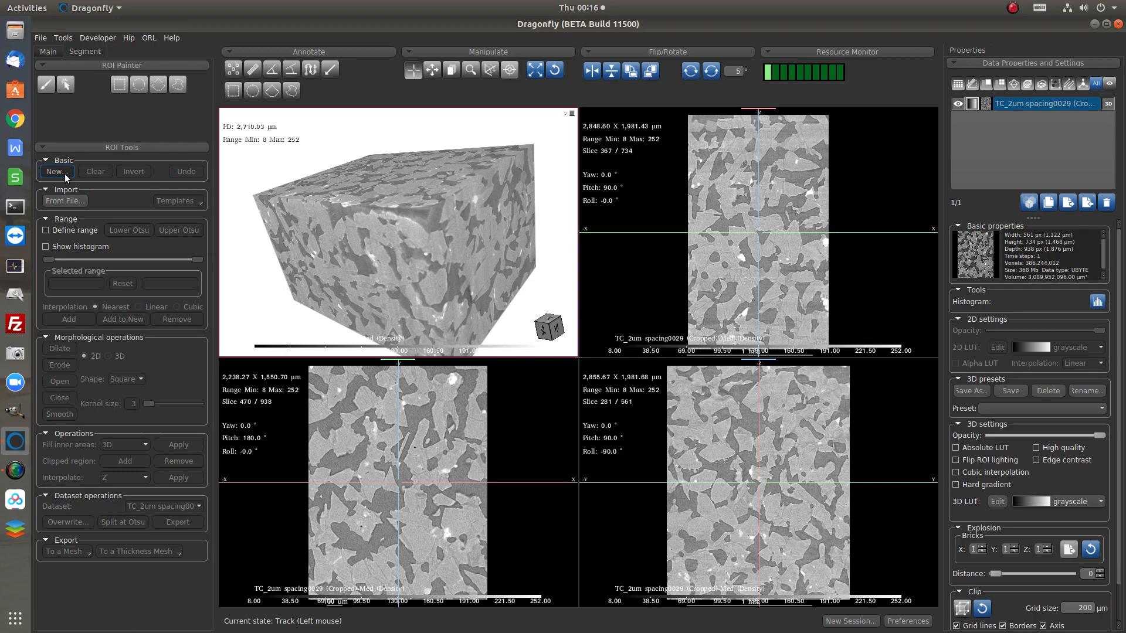
left_click(55, 171)
type("Pores")
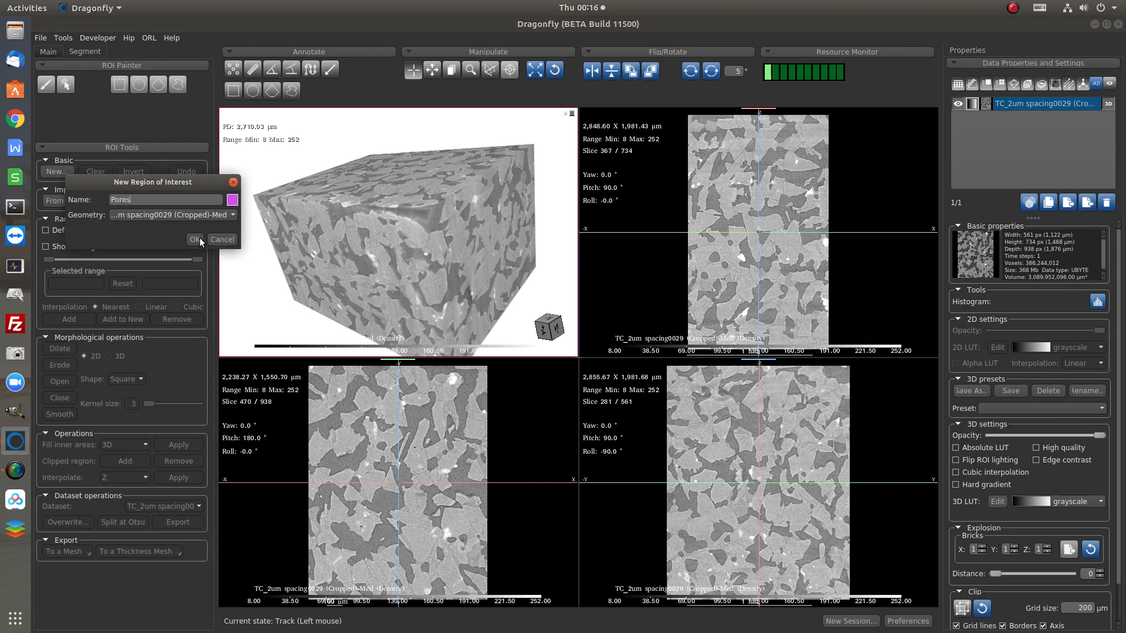
left_click(196, 240)
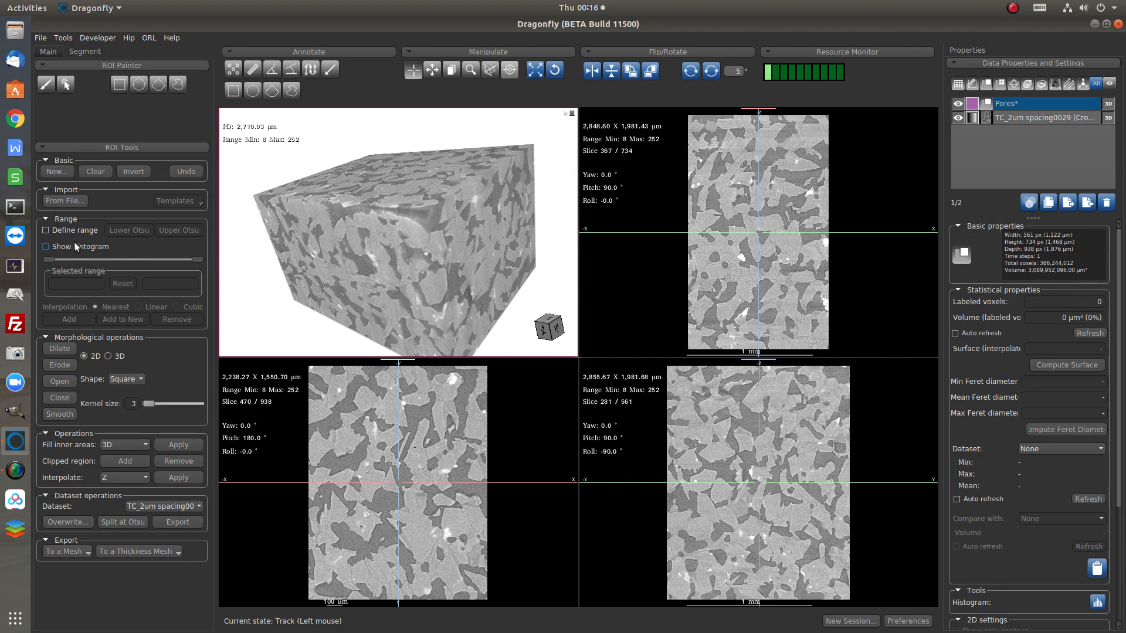
Threshold intensities 8–156 with Define range and add those voxels to the Pores ROI.
left_click(45, 230)
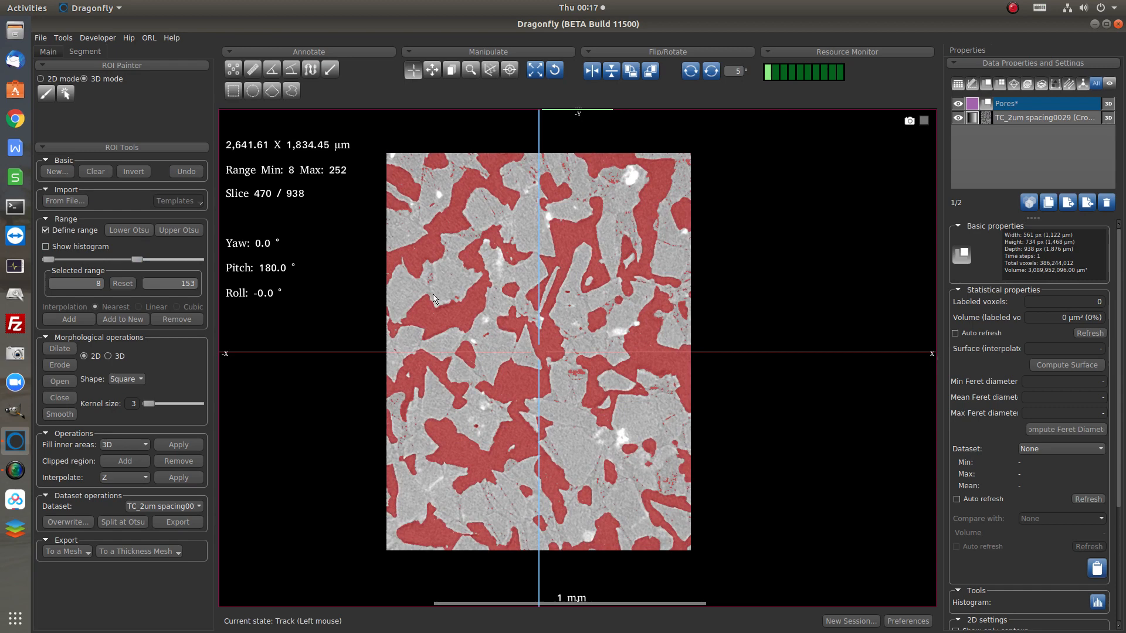
mouse_move(441, 280)
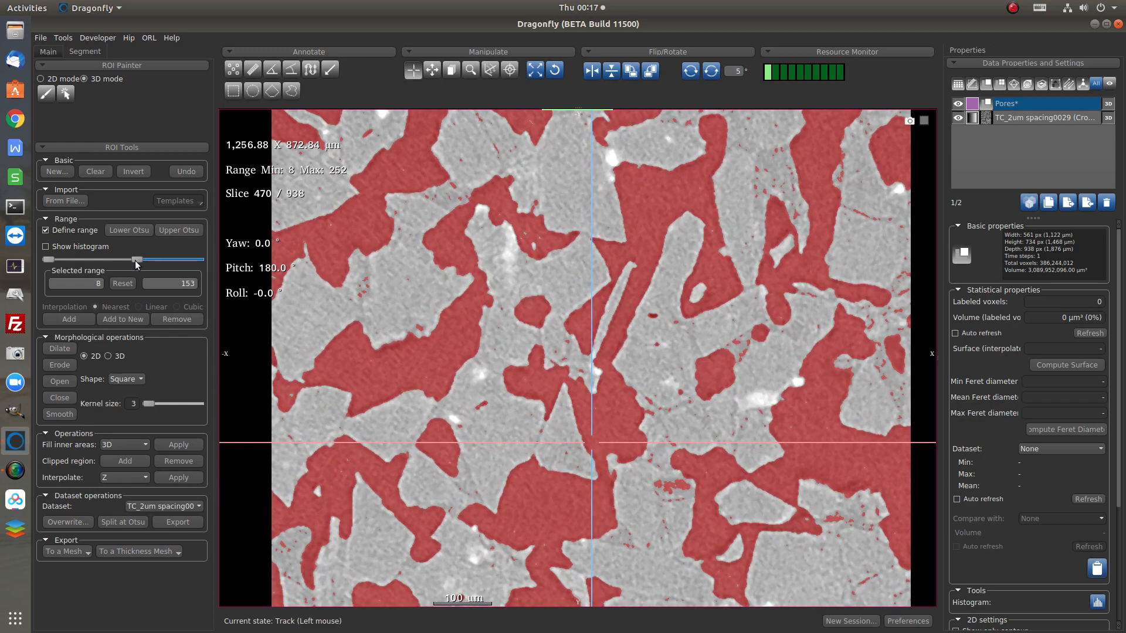
left_click_drag(136, 260, 142, 260)
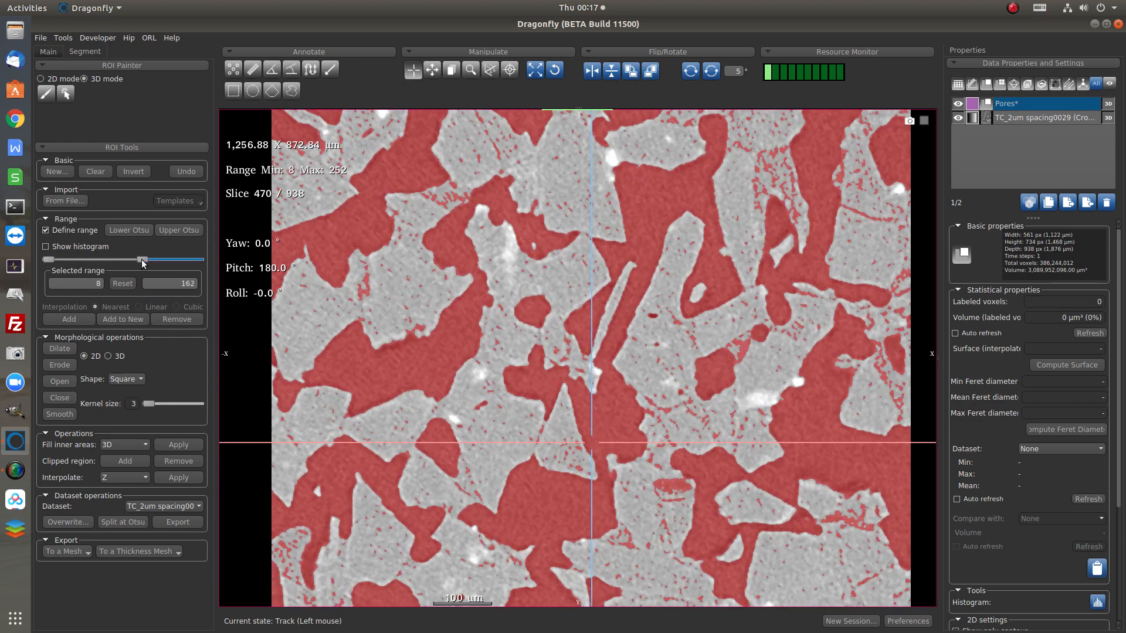
left_click_drag(142, 259, 130, 259)
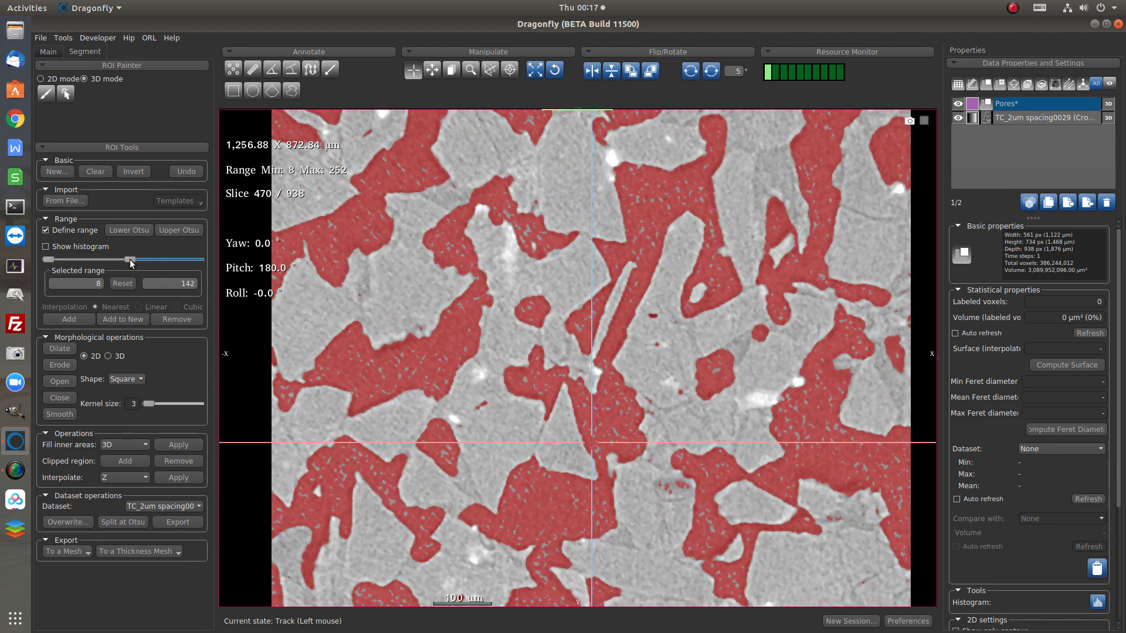
left_click_drag(130, 260, 138, 259)
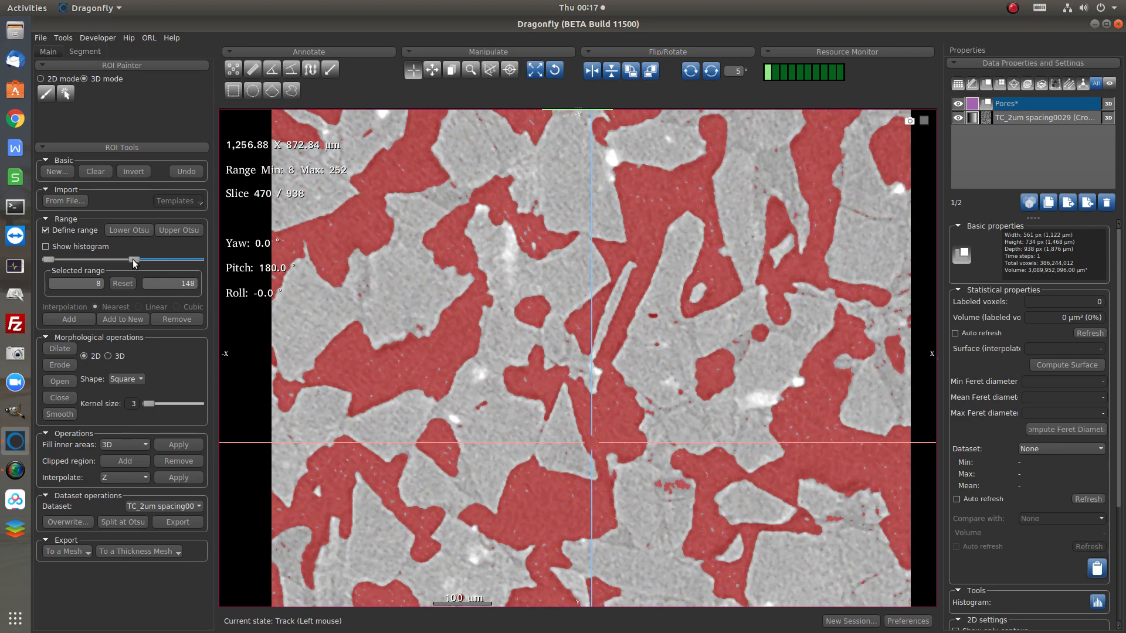
left_click_drag(132, 260, 134, 261)
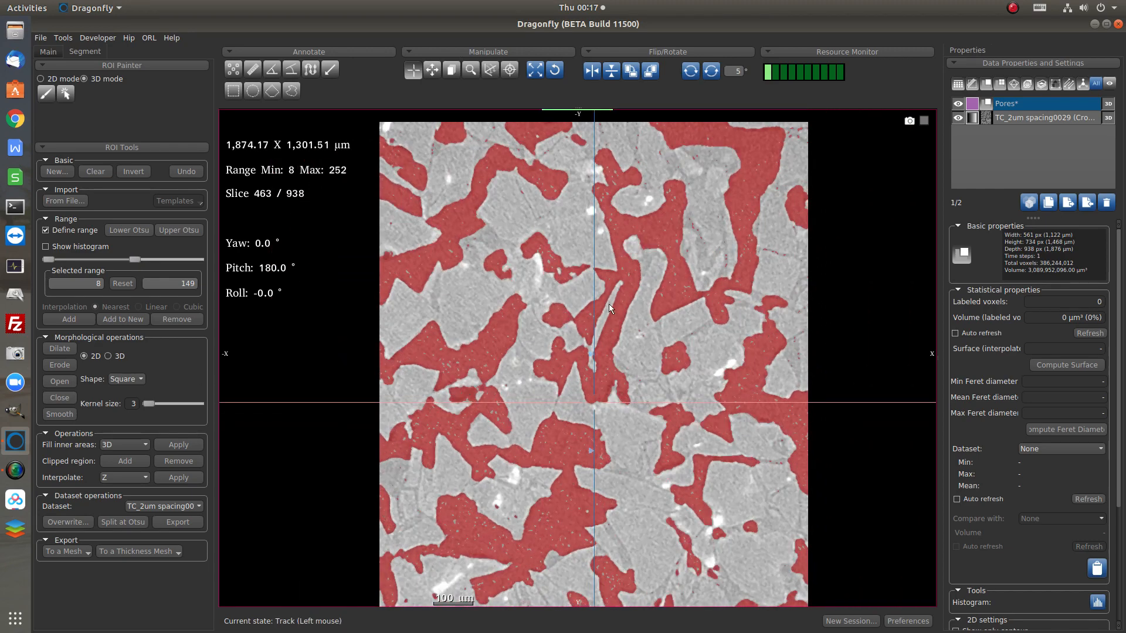
left_click_drag(125, 259, 139, 259)
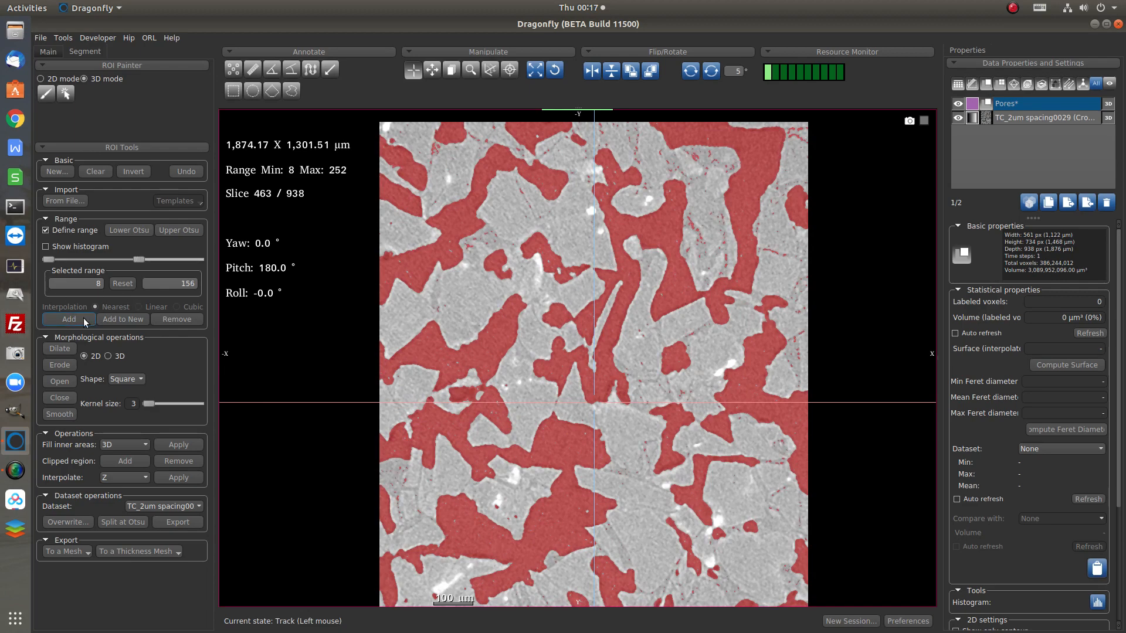
left_click(68, 319)
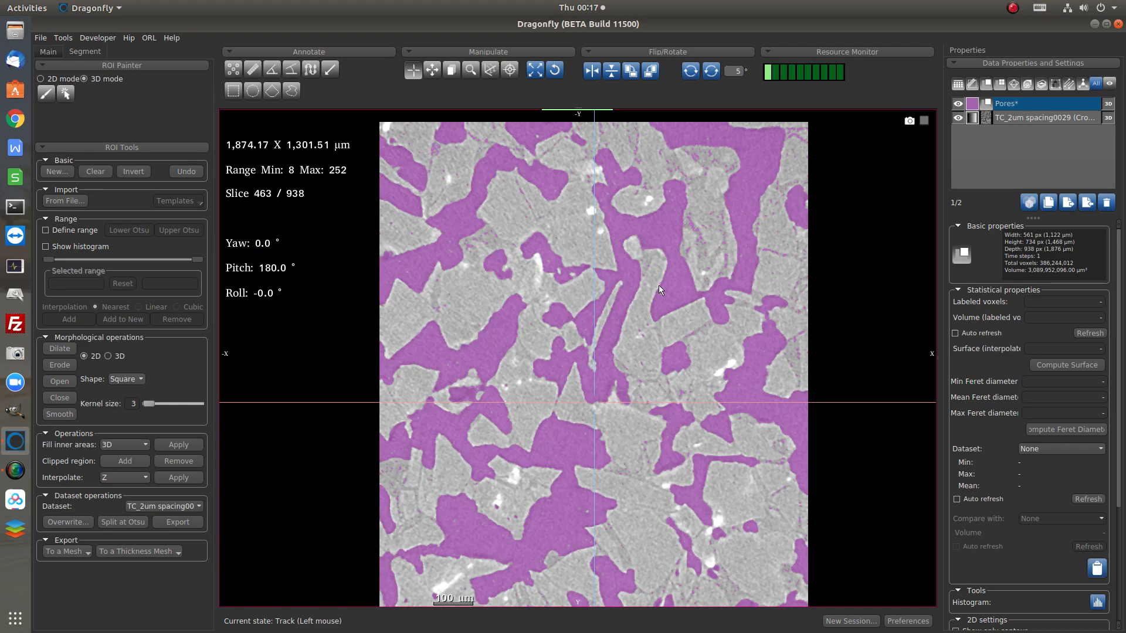
Colour the Pores ROI yellow and rotate the 3D view to inspect it.
left_click(972, 103)
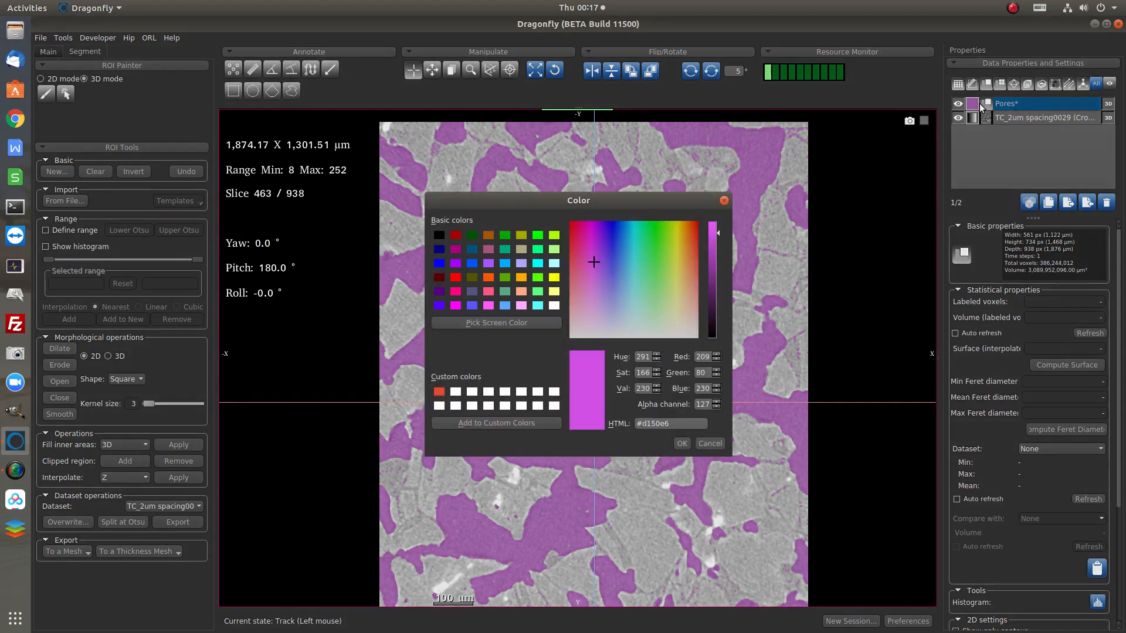
left_click(673, 224)
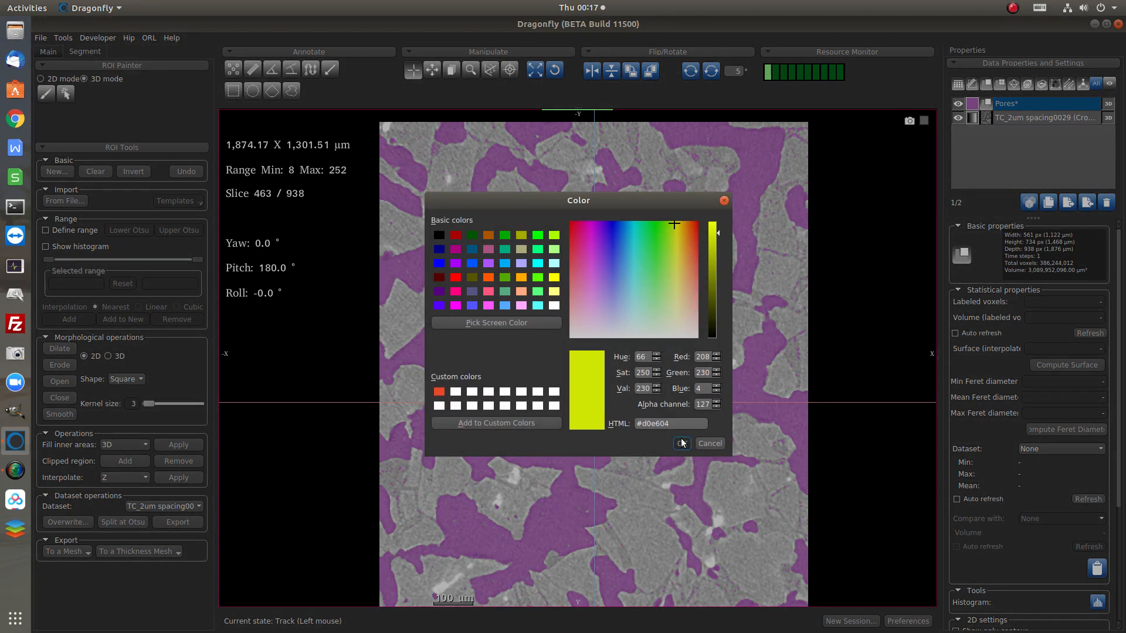
left_click(679, 443)
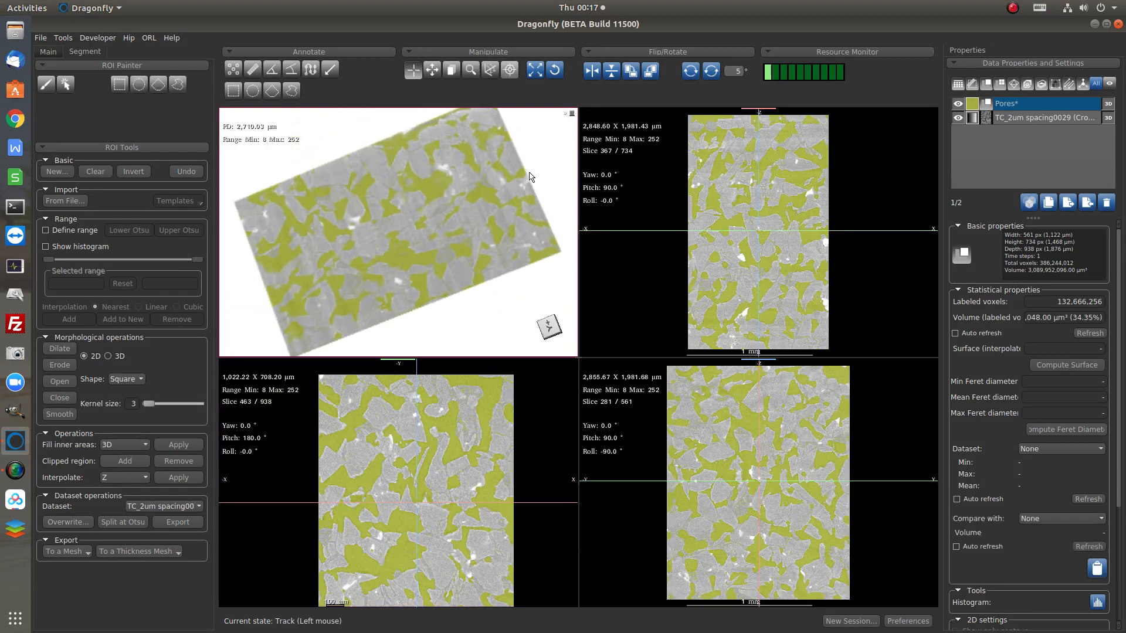
left_click_drag(528, 177, 395, 254)
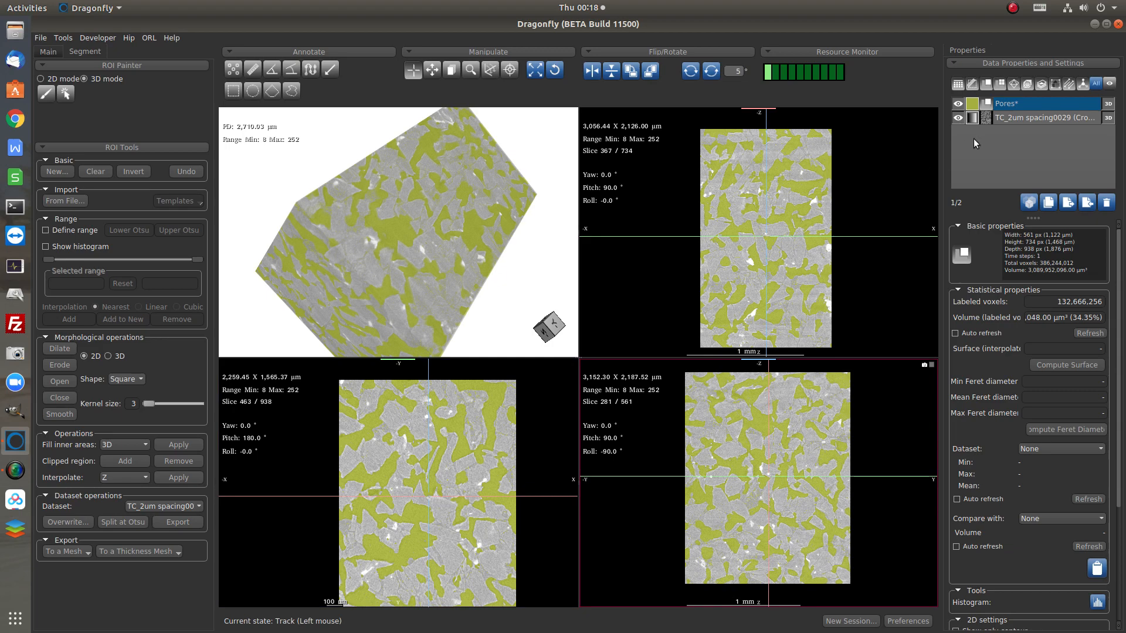
Export the Pores ROI to a Normal 3D surface mesh named Mesh Pores.
left_click(1042, 103)
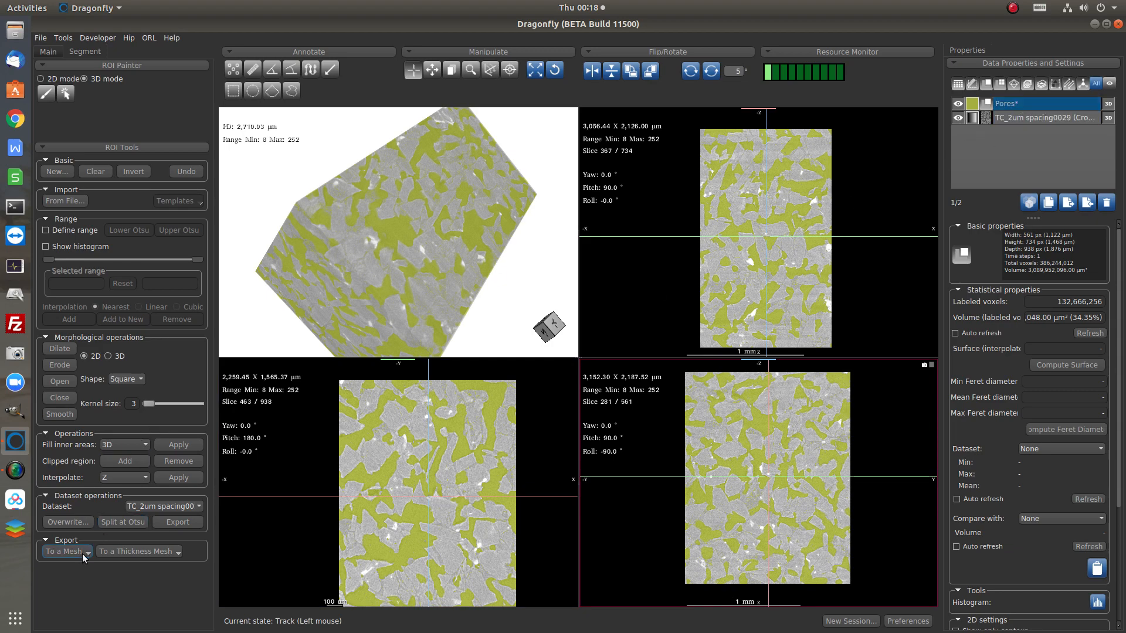
left_click(63, 551)
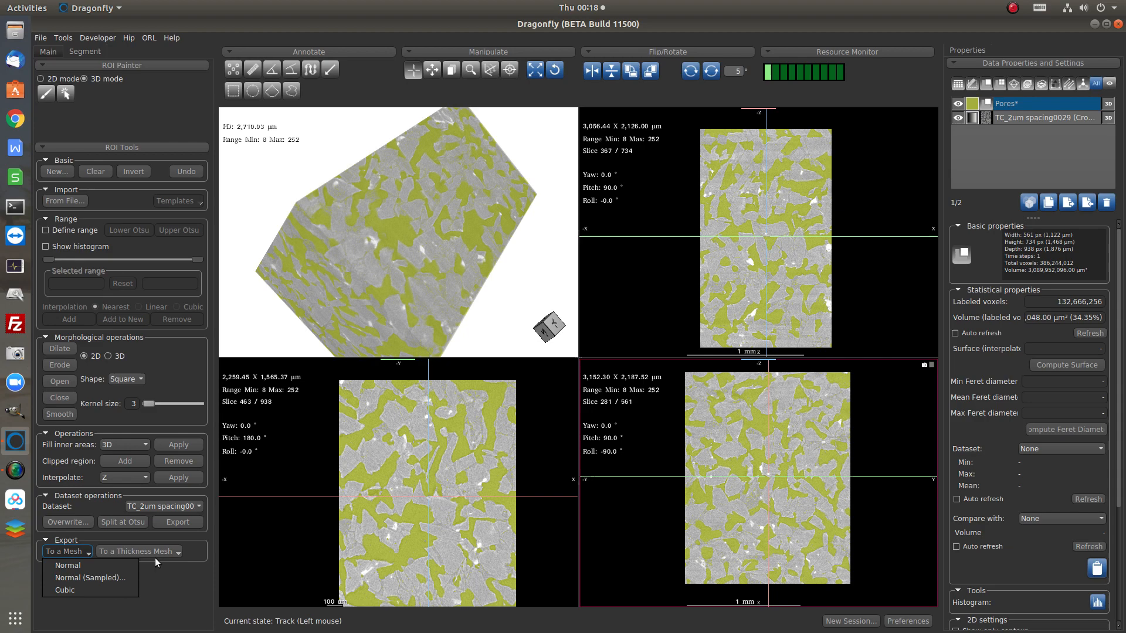
mouse_move(90, 578)
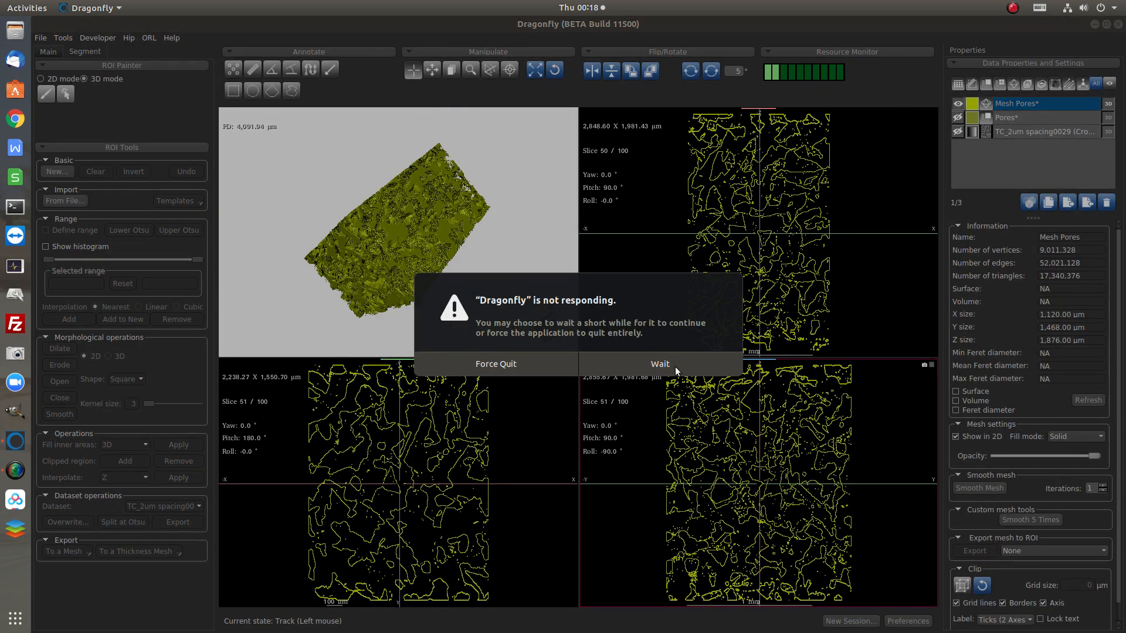
Let the mesh conversion finish, inspect Mesh Pores from several angles, then show the Pores ROI again.
left_click(658, 363)
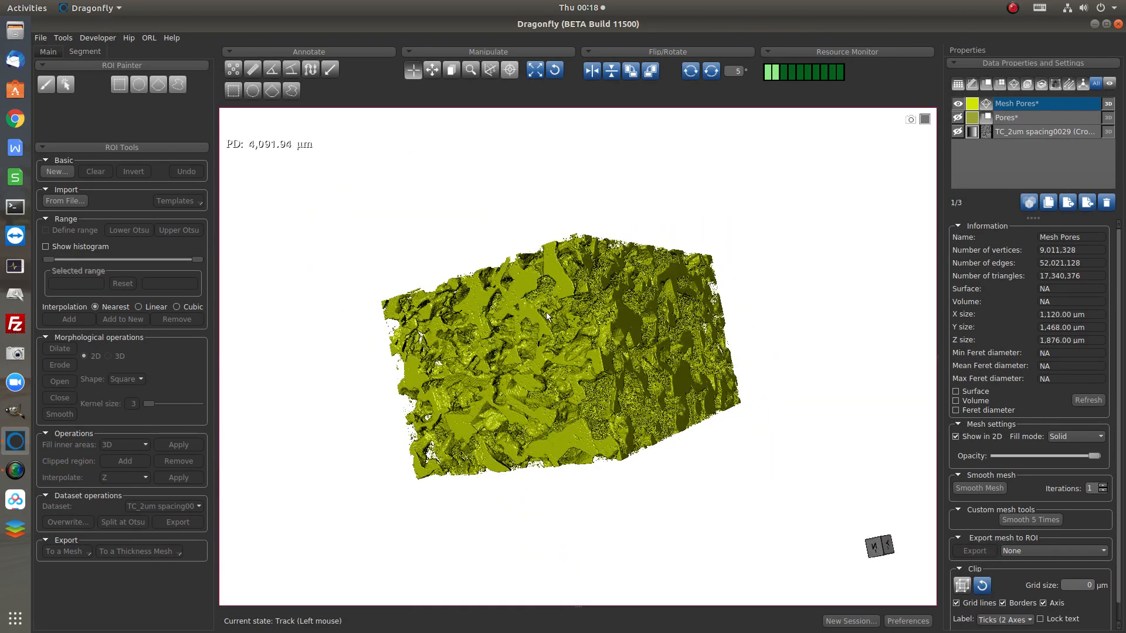
left_click_drag(546, 316, 525, 337)
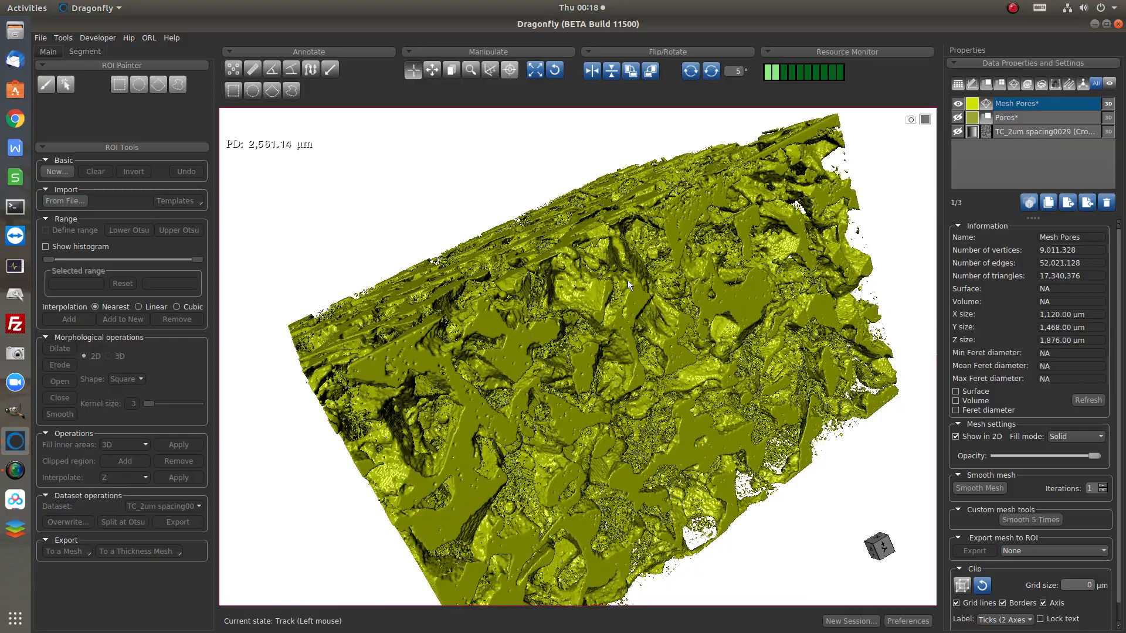
left_click_drag(629, 285, 619, 338)
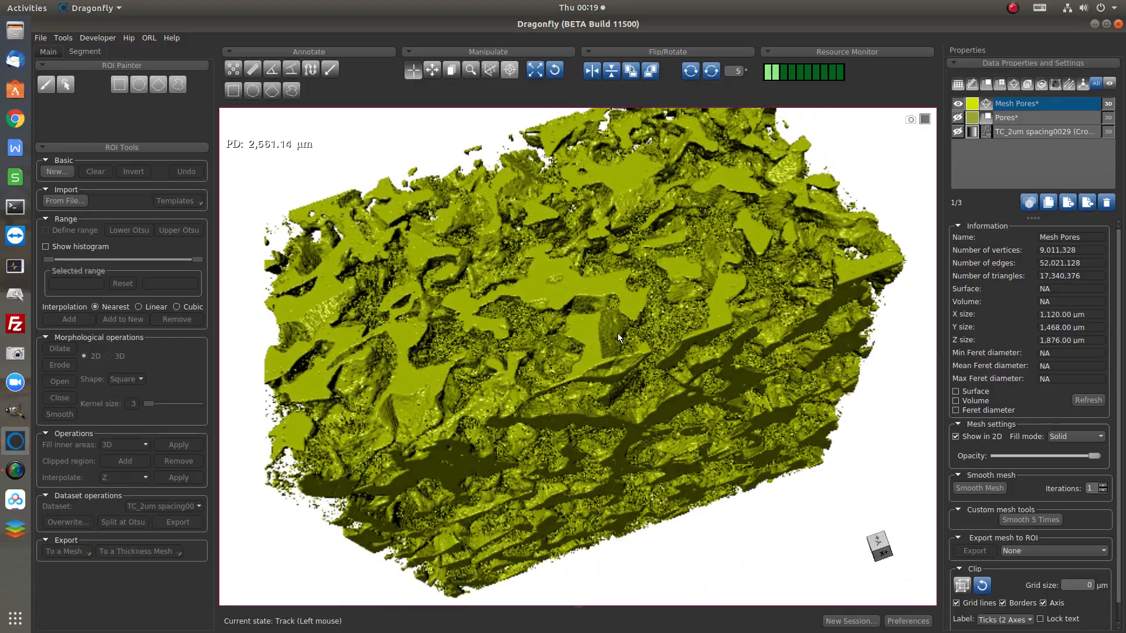
left_click_drag(618, 338, 542, 300)
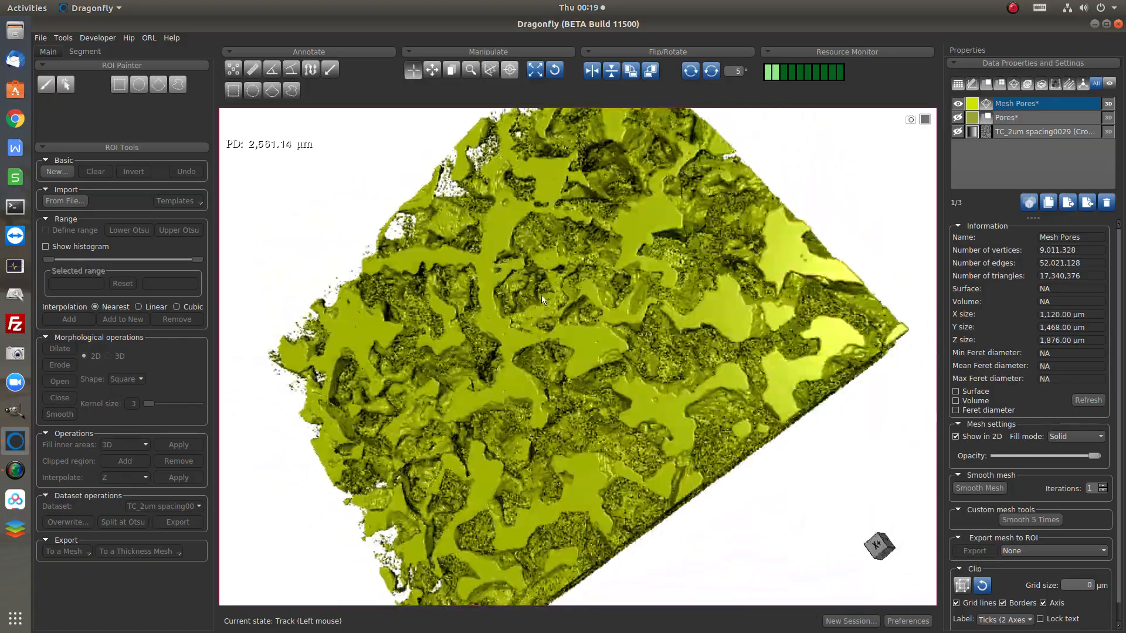
left_click_drag(541, 302, 582, 330)
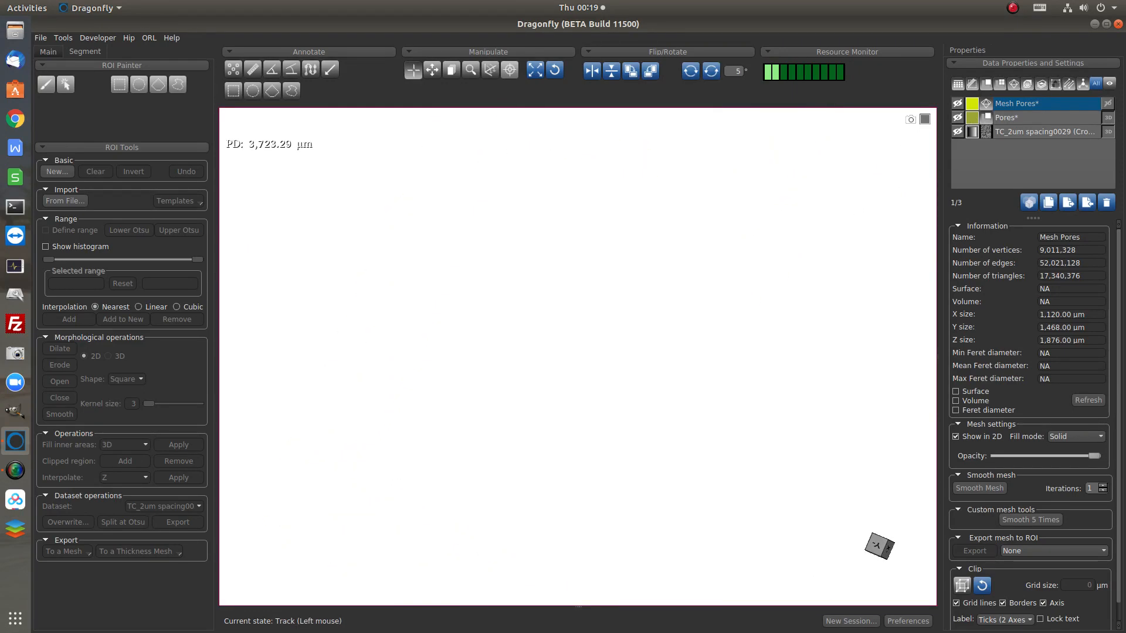
left_click(1005, 118)
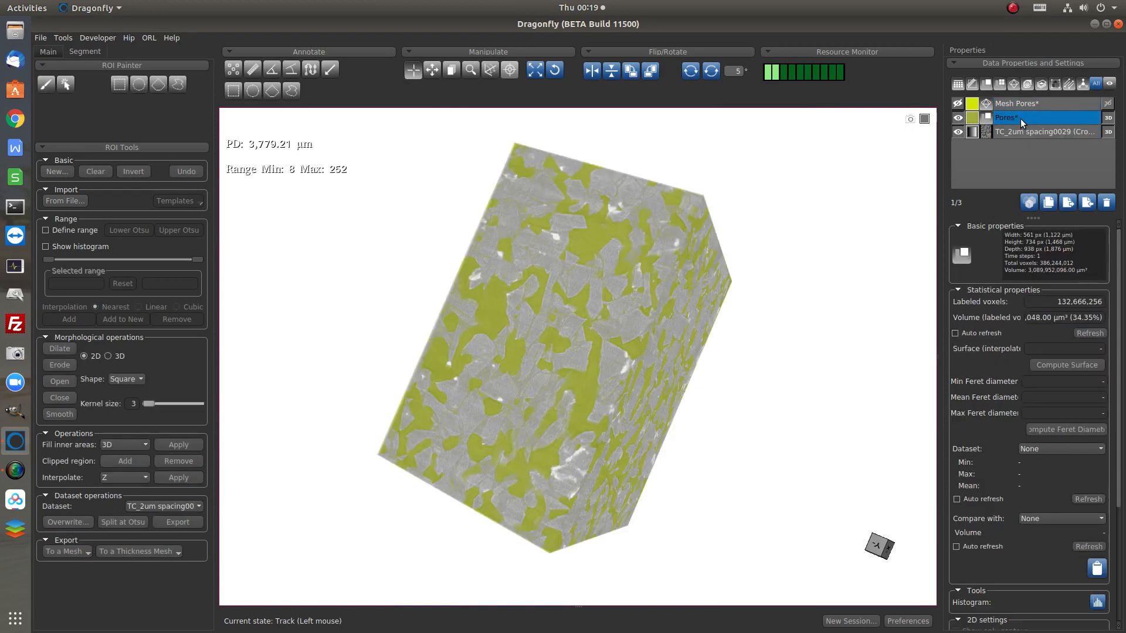
Choose Remove (26-connected) islands for the Pores ROI with minimal voxel count 10.
right_click(1006, 118)
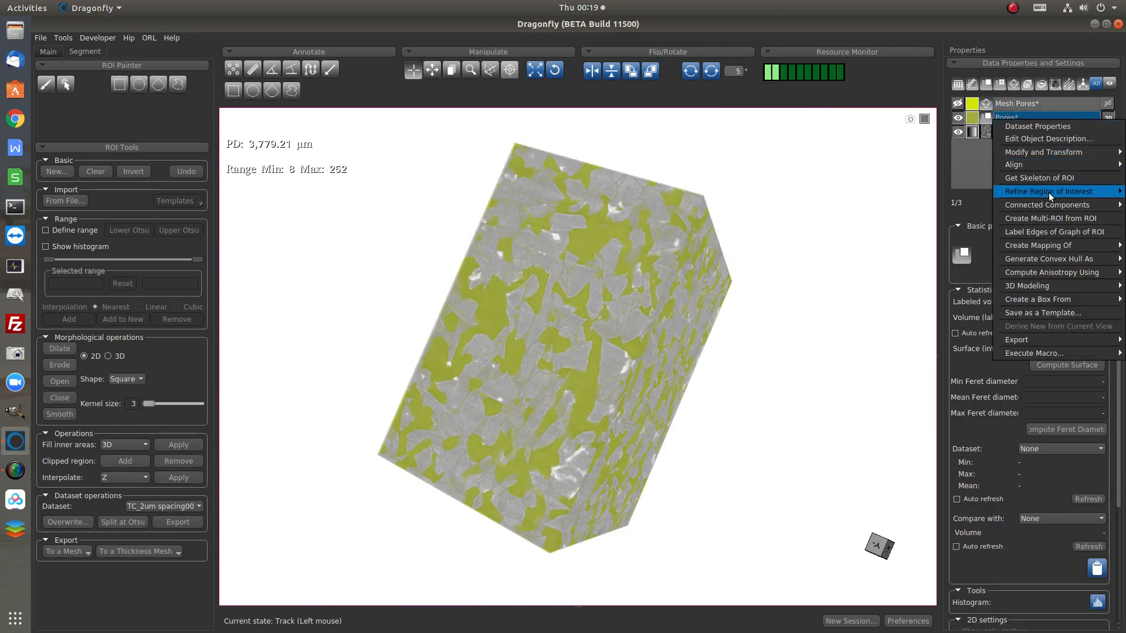
mouse_move(1049, 192)
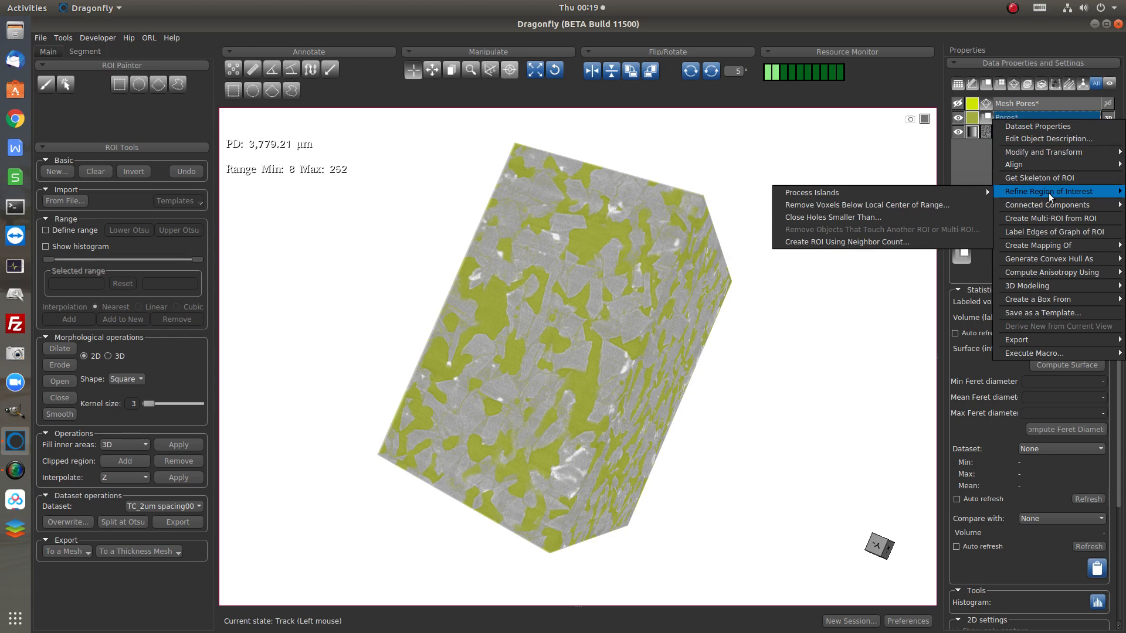
mouse_move(811, 191)
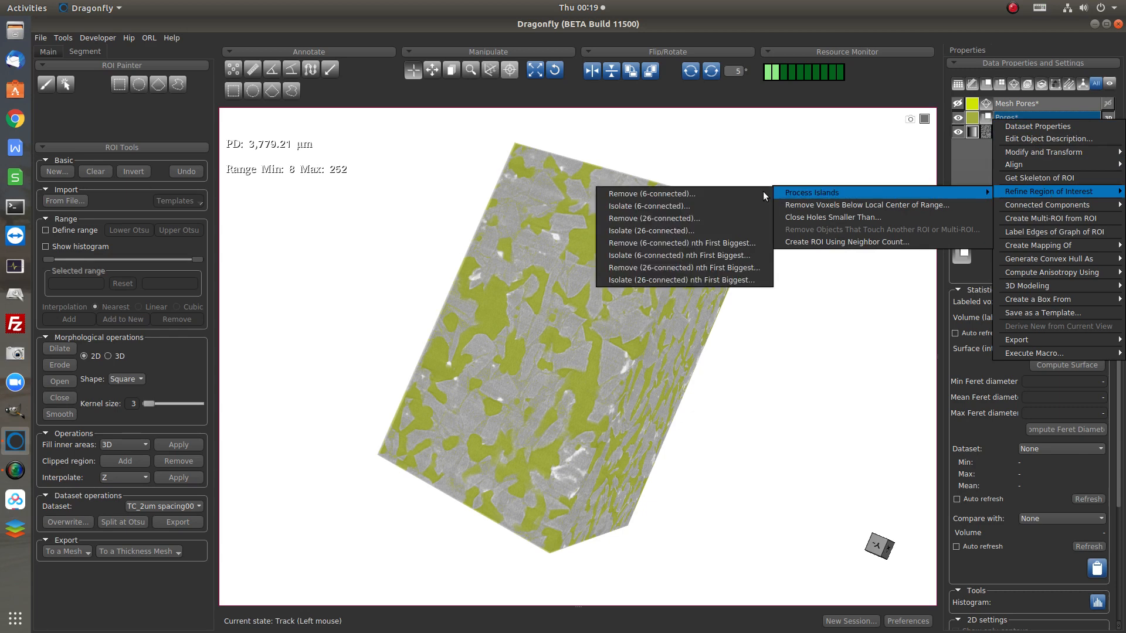
mouse_move(650, 231)
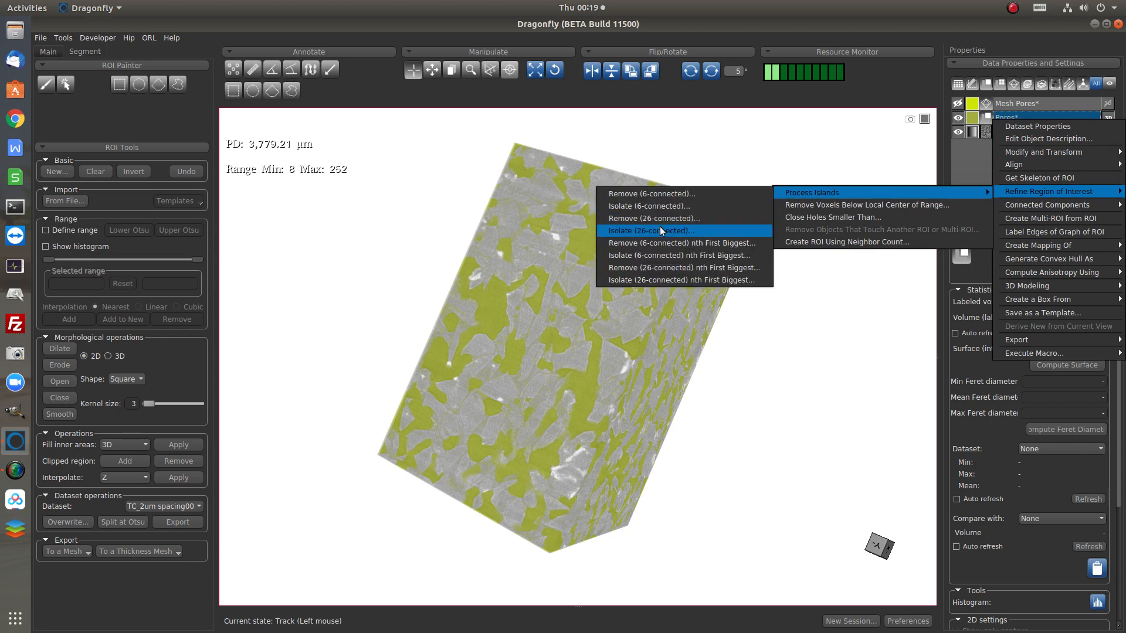
mouse_move(664, 219)
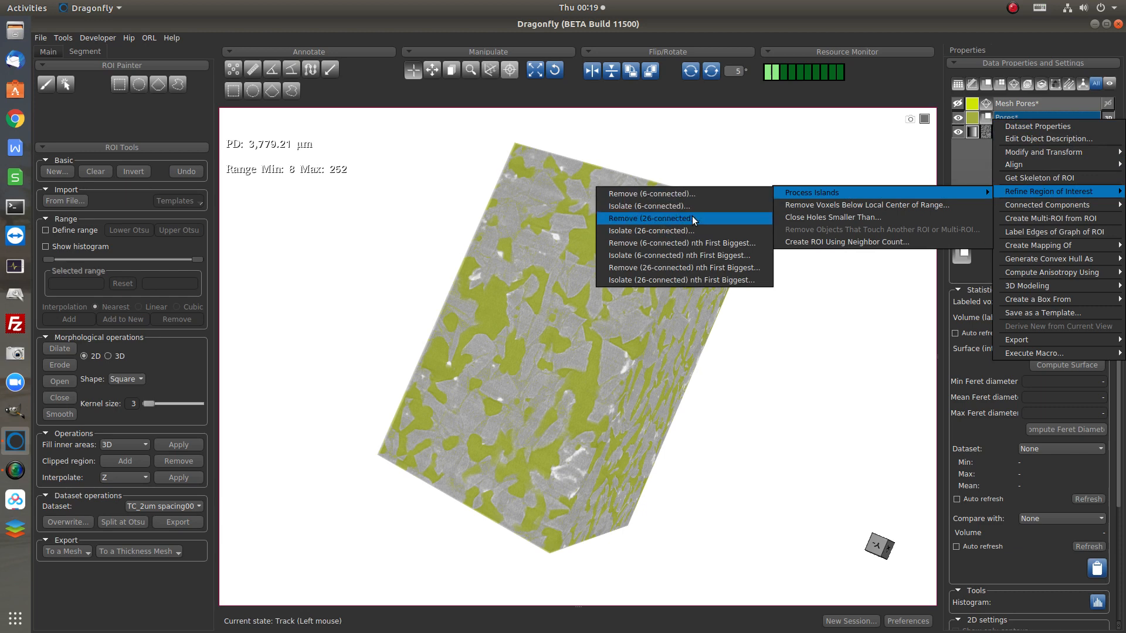
left_click(649, 219)
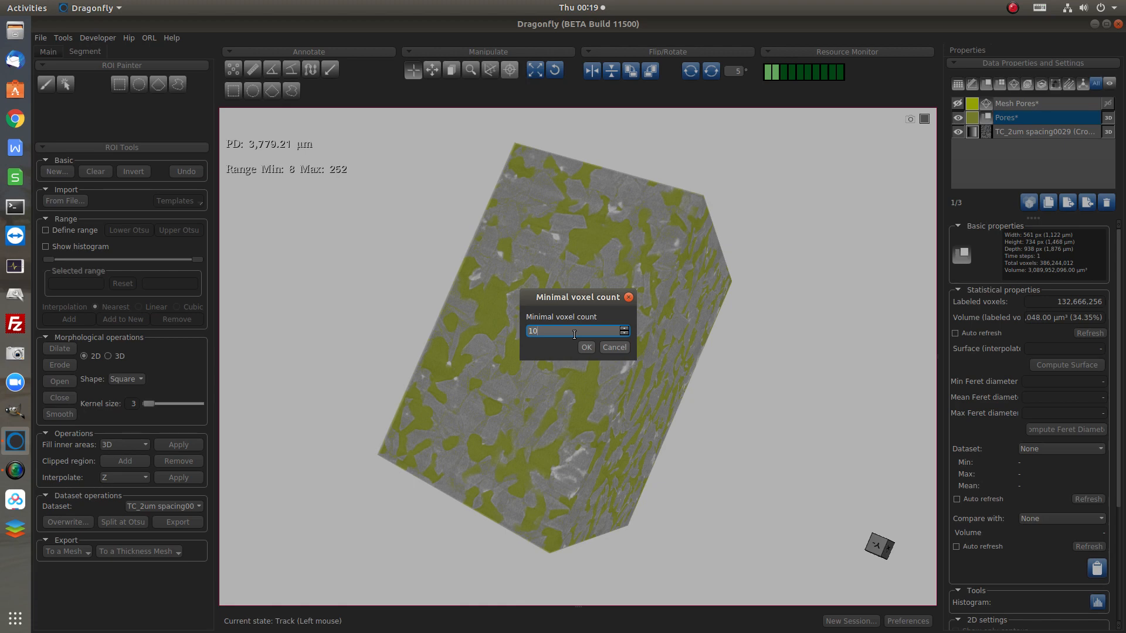
mouse_move(574, 331)
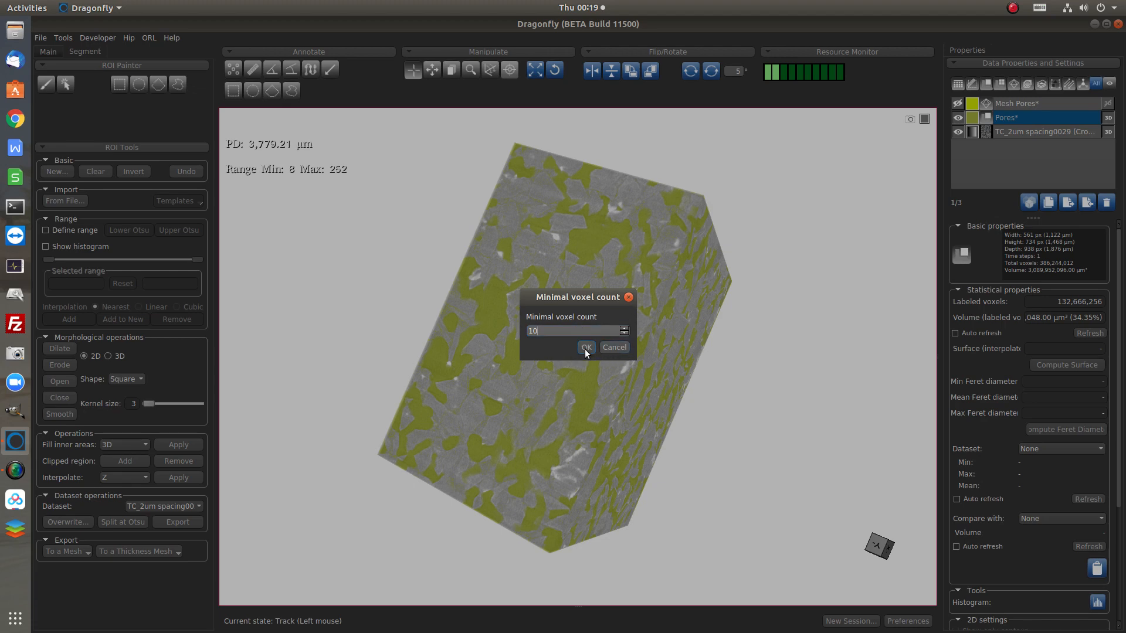
Remove islands under 10 voxels and select Mesh Pores in the four-view layout.
left_click(586, 347)
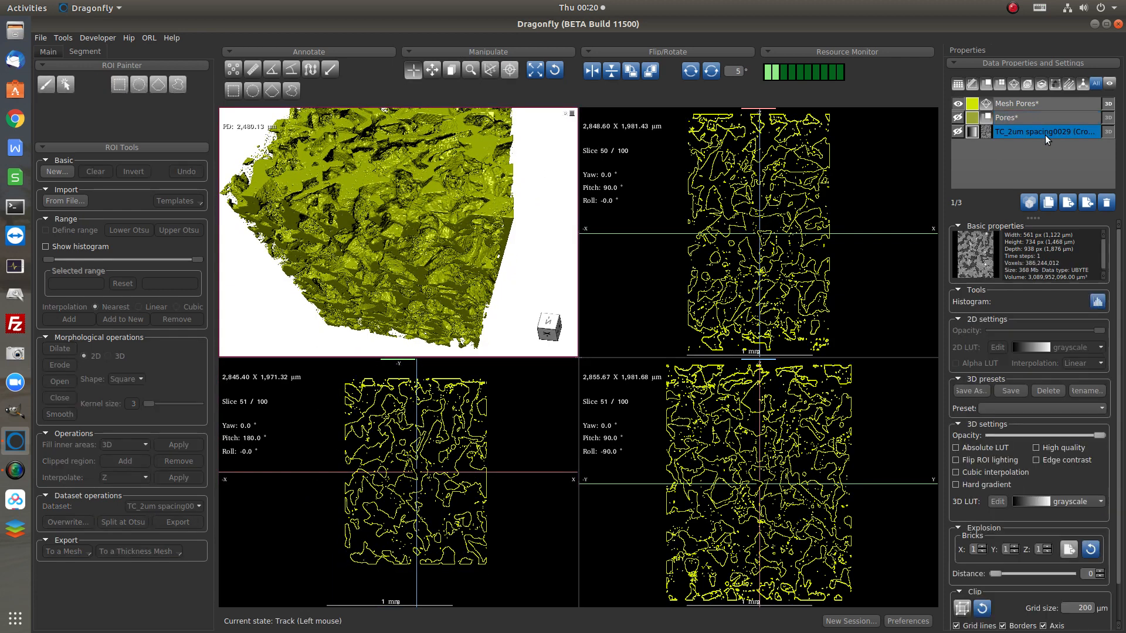
left_click(1034, 104)
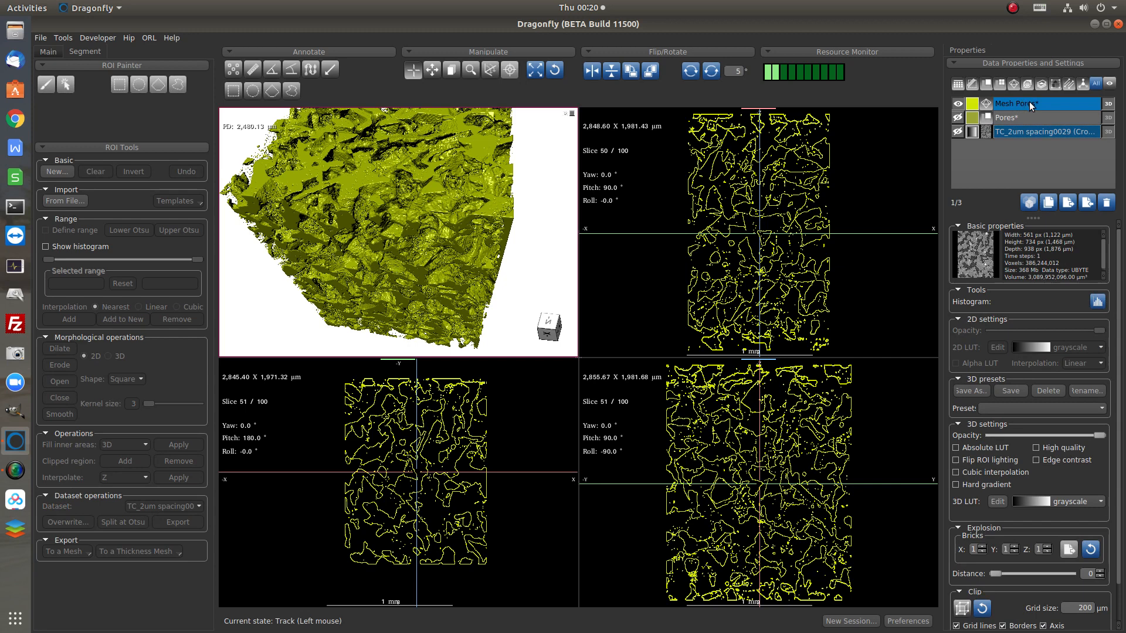